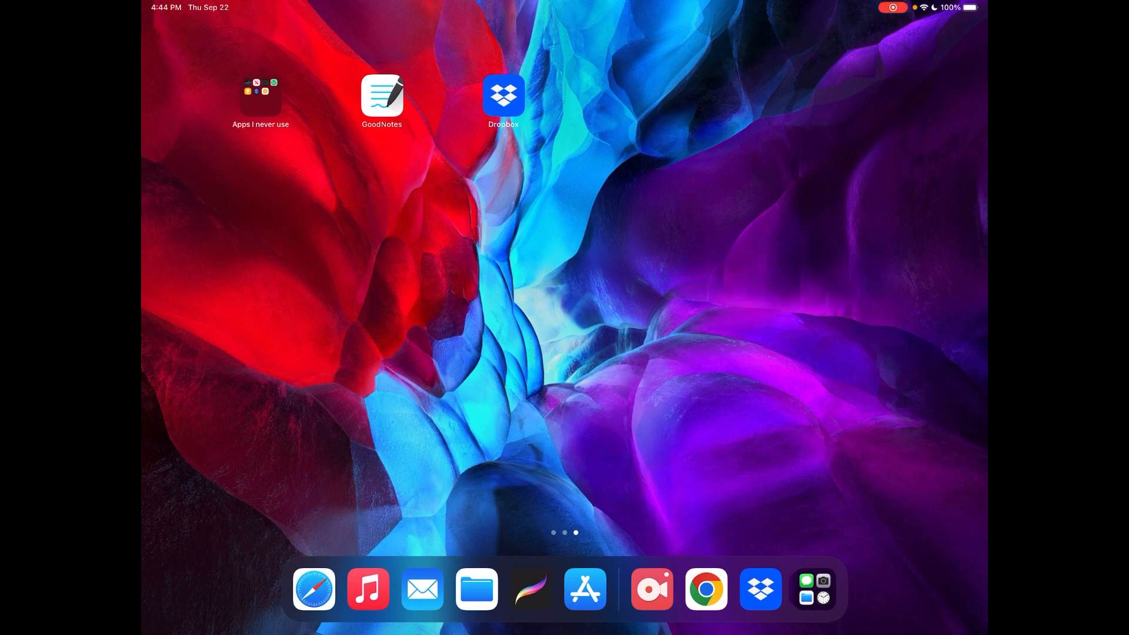
Step: Launch Chrome from the Dock onto the 2023 Home Planner purchase document
{"action": "left_click", "coordinate": [504, 94]}
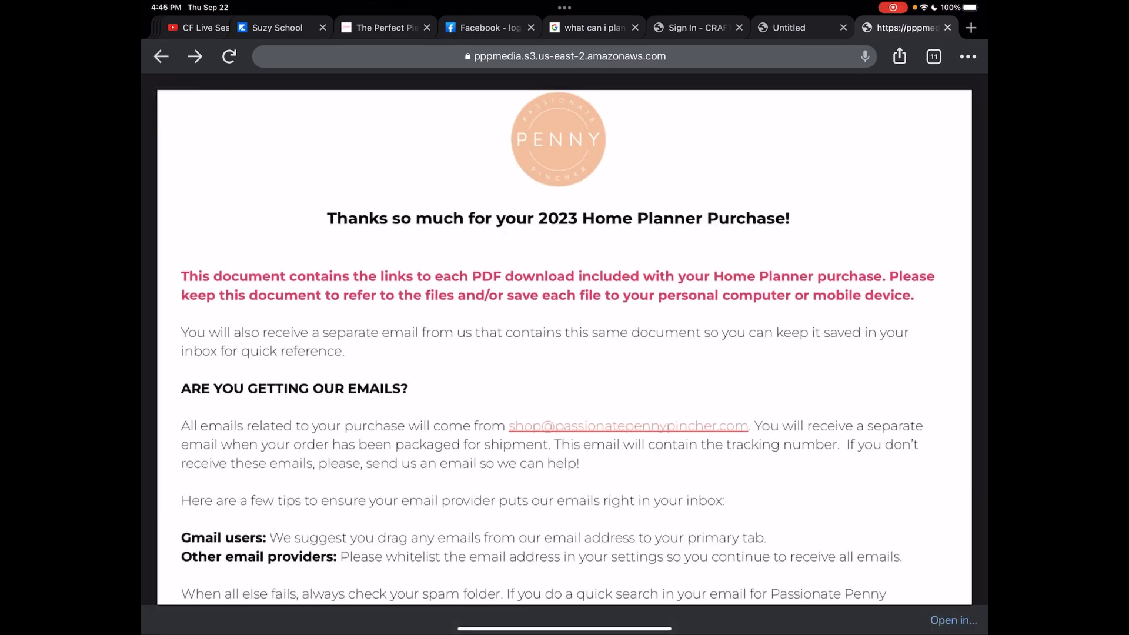
Step: Scroll past the Facebook Group and Questions sections toward the download links
{"action": "scroll", "scroll_direction": "down", "scroll_amount": 3}
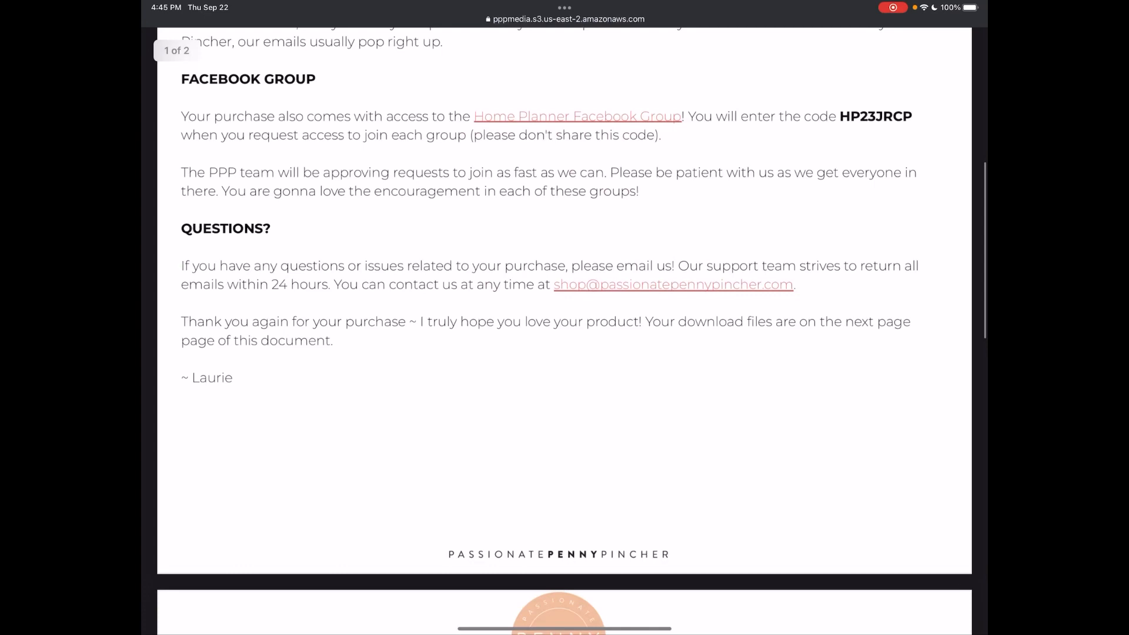
{"action": "scroll", "scroll_direction": "down", "scroll_amount": 3}
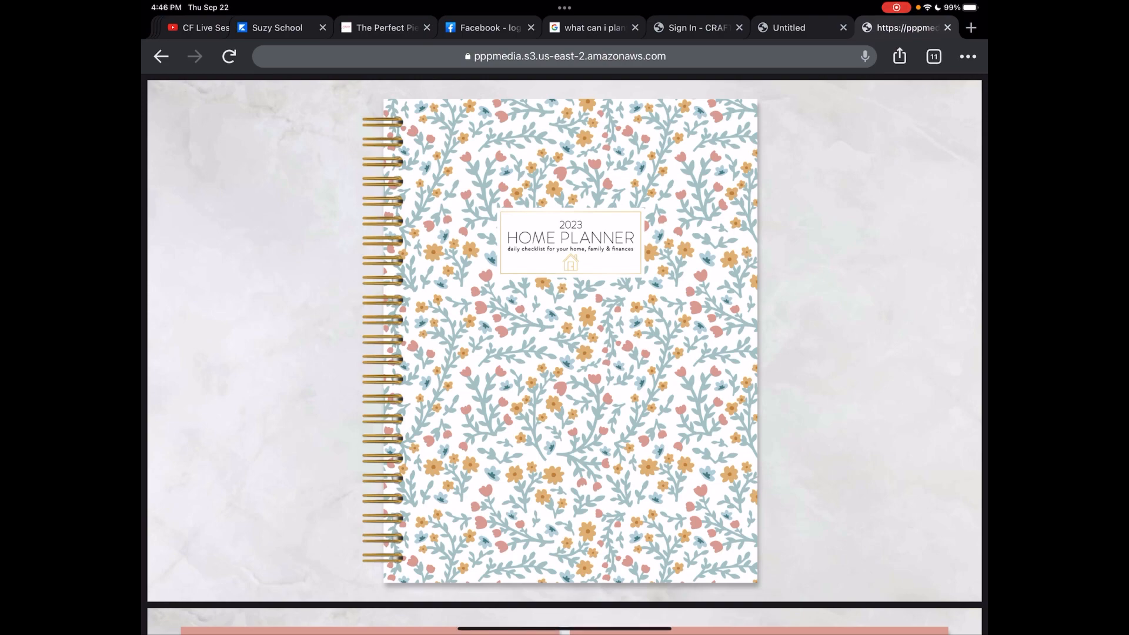
{"action": "scroll", "scroll_direction": "down", "scroll_amount": 3}
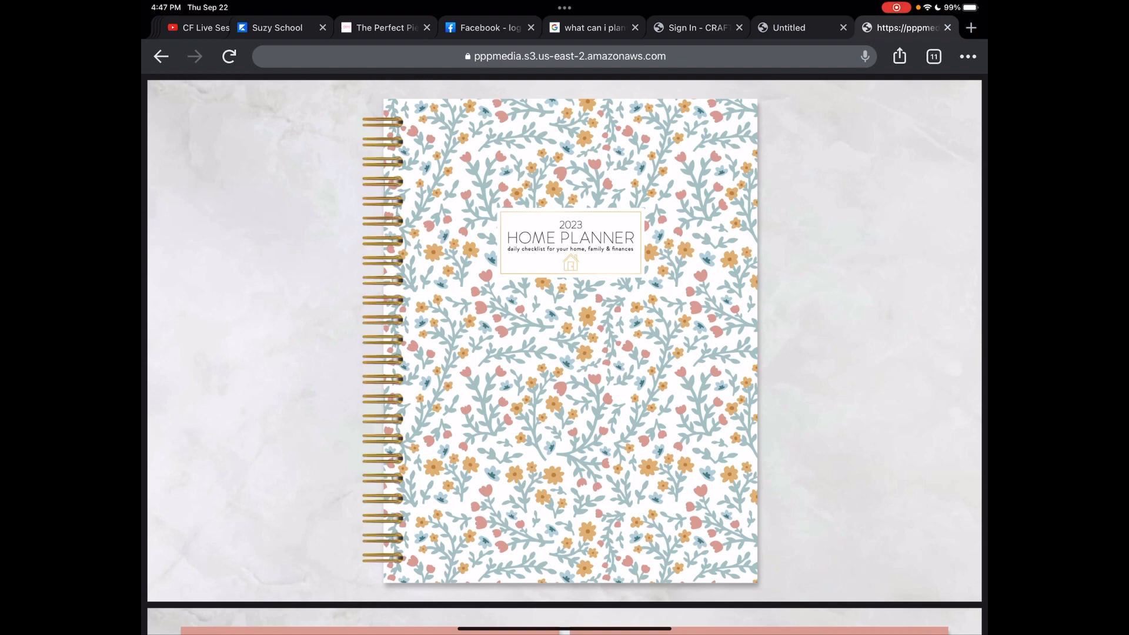
Step: Share hpbf-hp23-v220713.pdf to Dropbox and save it in the PPP Planner 2023 folder
{"action": "left_click", "coordinate": [899, 56]}
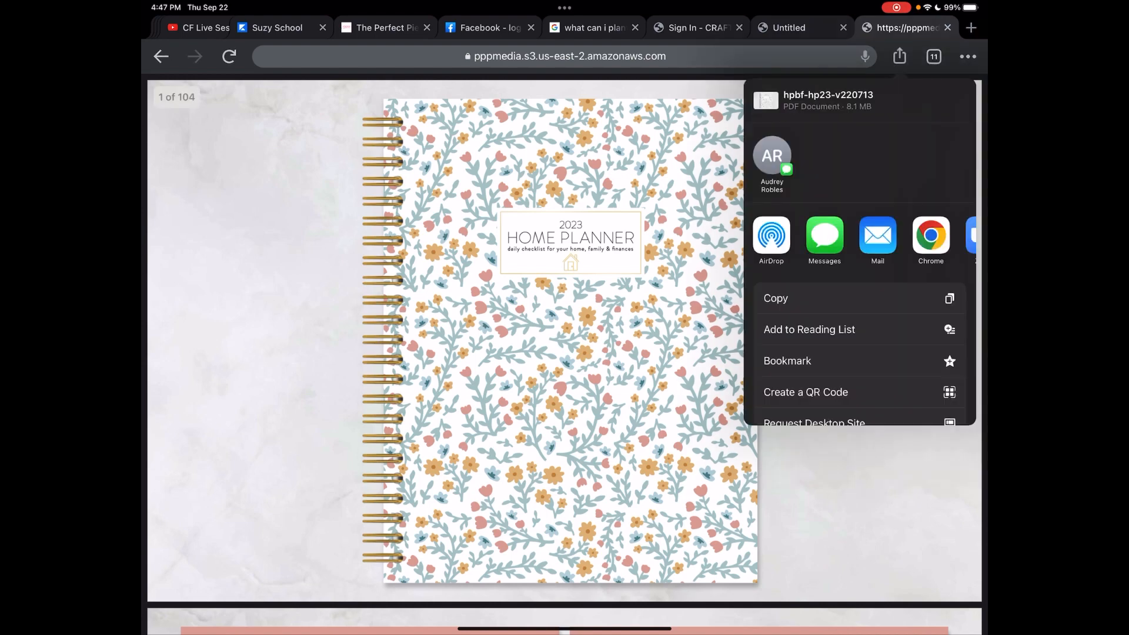
{"action": "scroll", "scroll_direction": "down", "scroll_amount": 3}
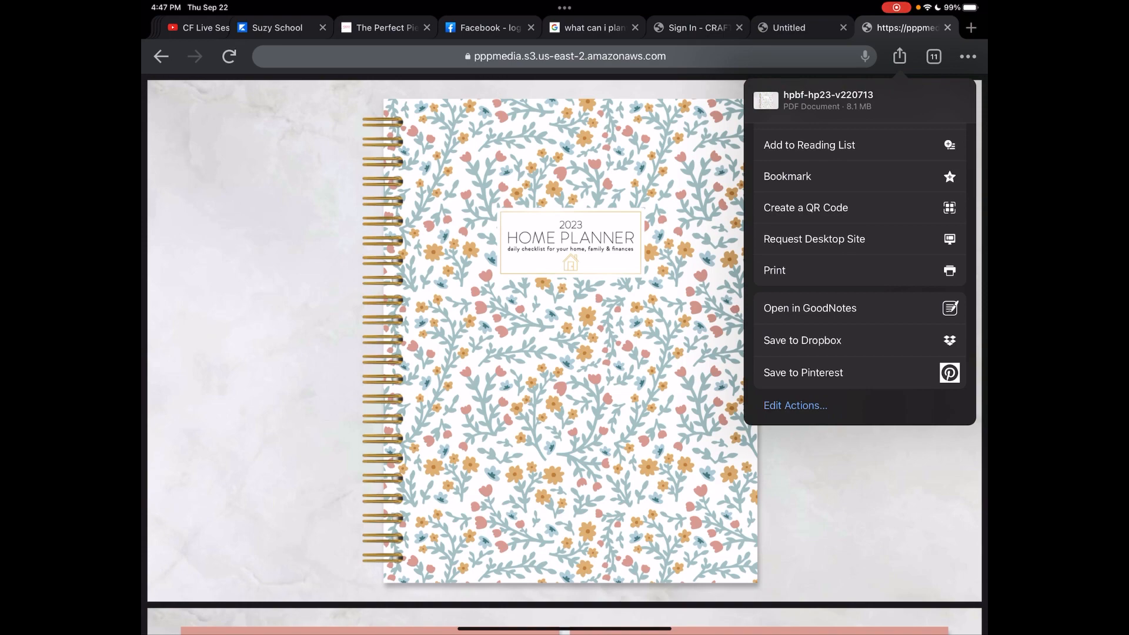
{"action": "left_click", "coordinate": [795, 404]}
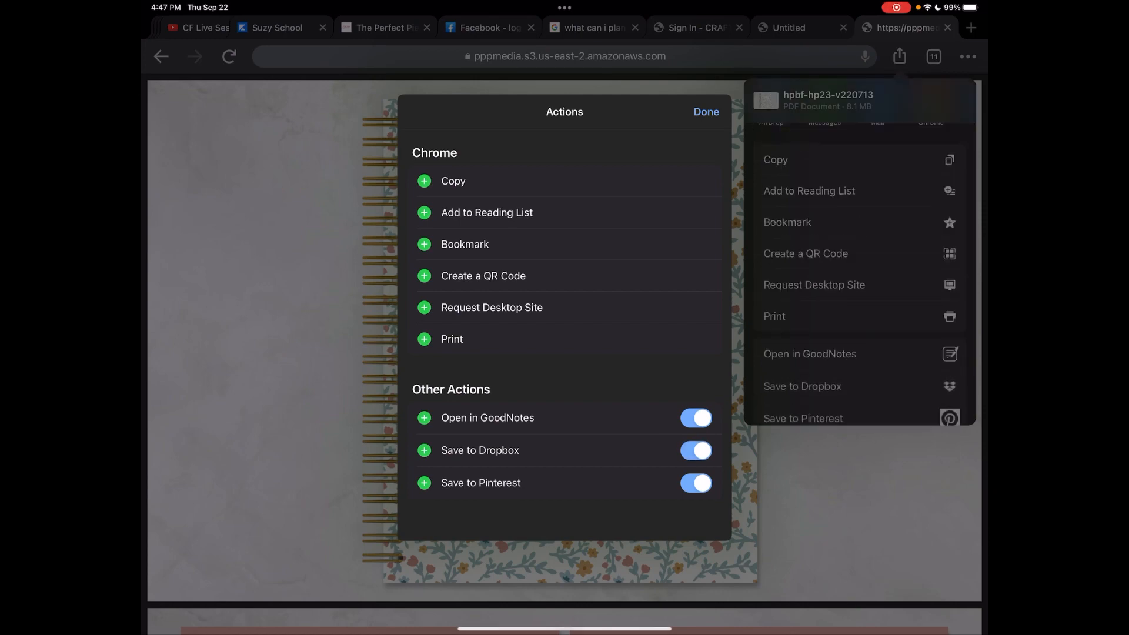
{"action": "left_click", "coordinate": [706, 112]}
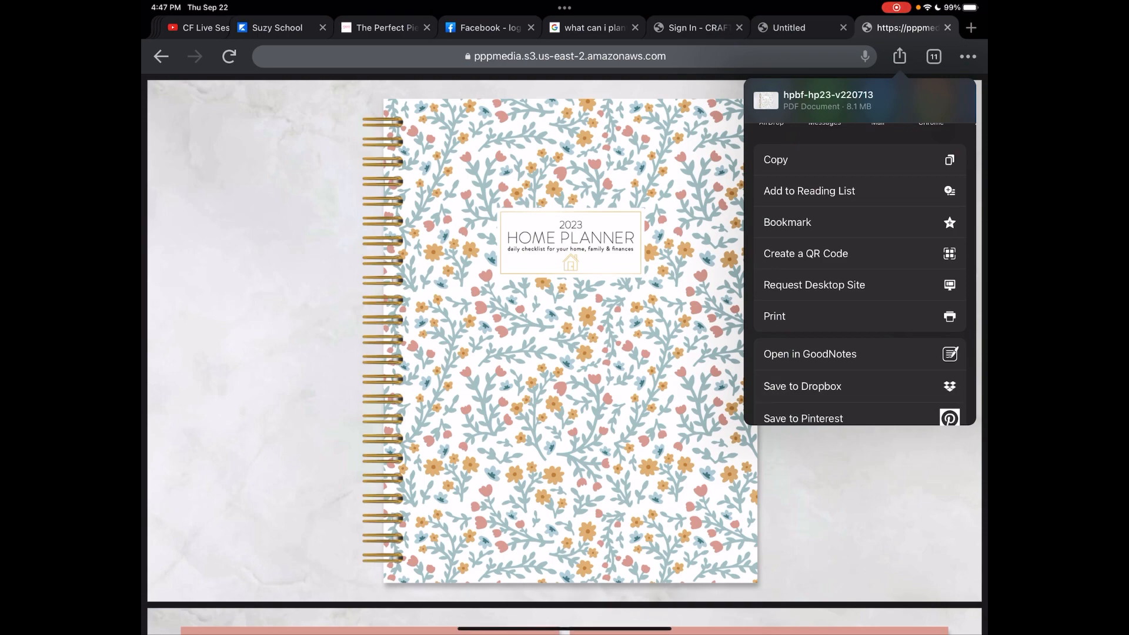
{"action": "left_click", "coordinate": [802, 386]}
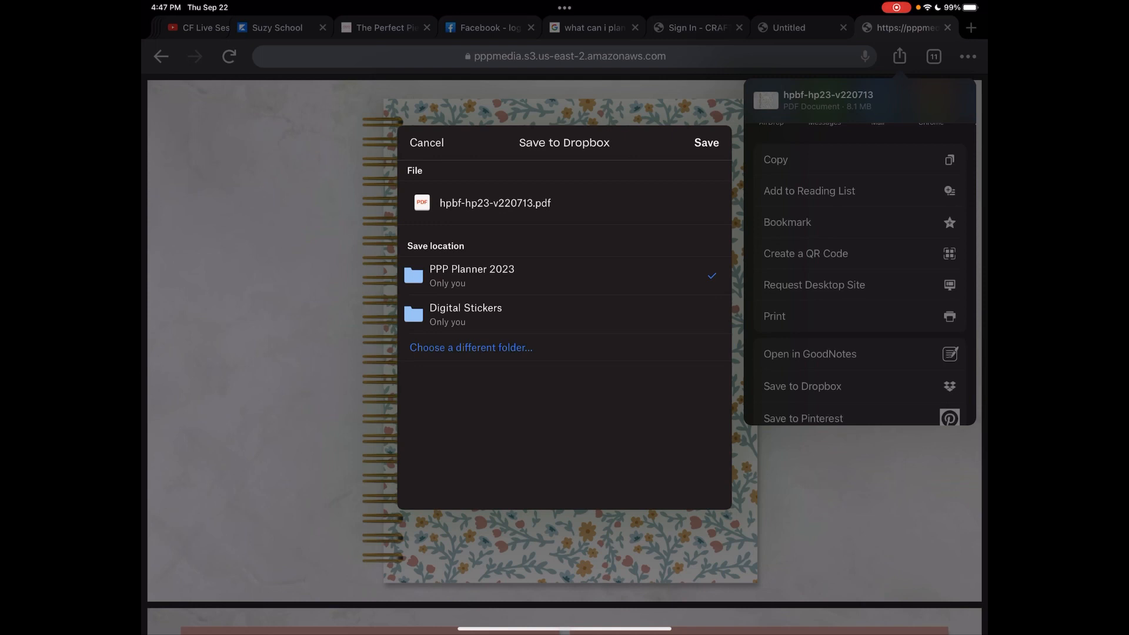
{"action": "left_click", "coordinate": [426, 142]}
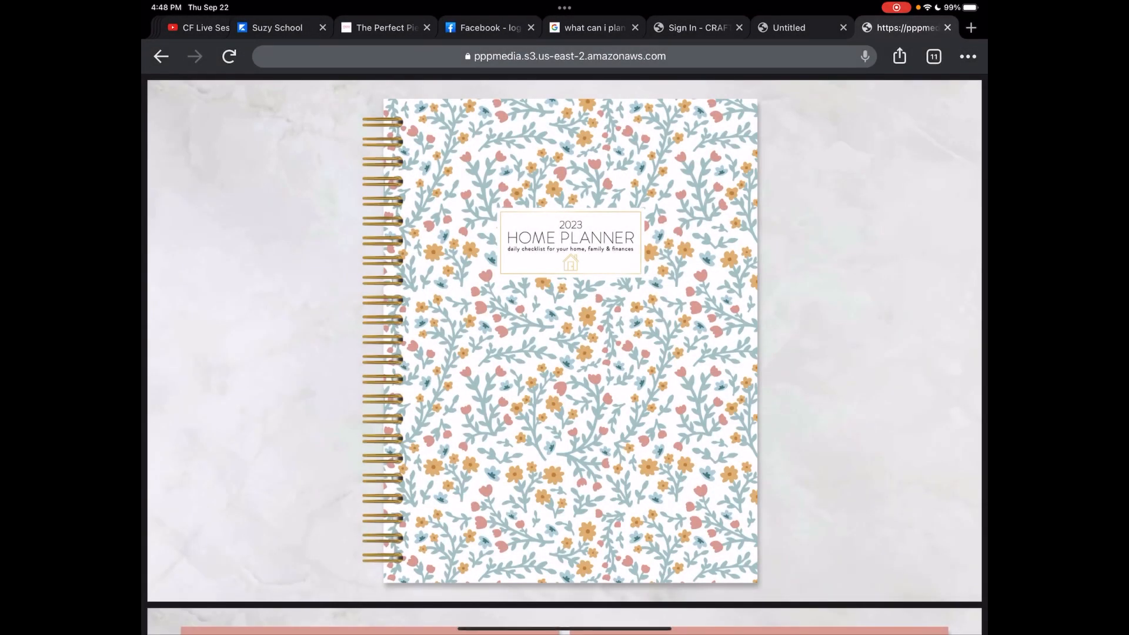
Step: Download the 2023 Digital Sticker Book GoodNotes file and bring up its Open in… options
{"action": "scroll", "scroll_direction": "down", "scroll_amount": 3}
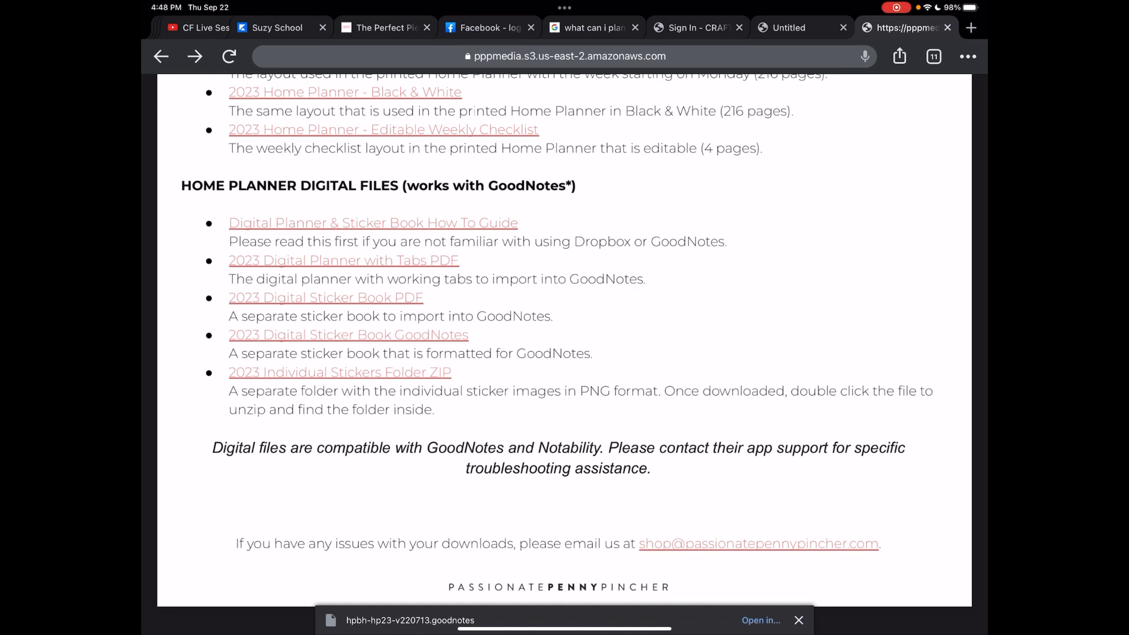
{"action": "left_click", "coordinate": [762, 620]}
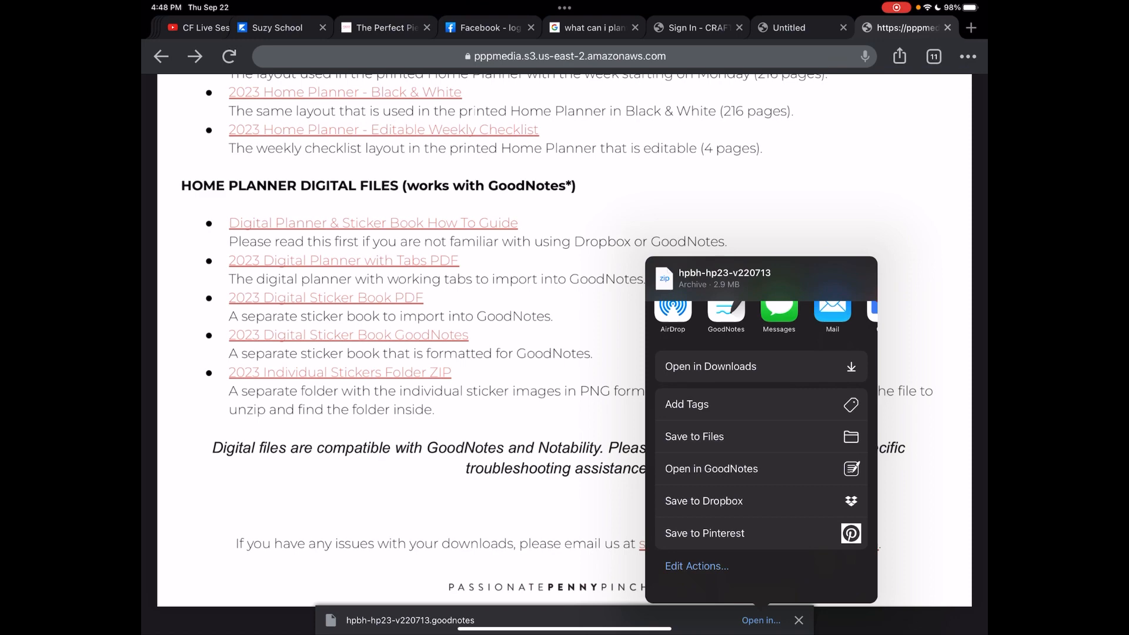
Step: Save the sticker book to Dropbox's PPP Planner 2023 folder renamed as 'test'
{"action": "left_click", "coordinate": [703, 502]}
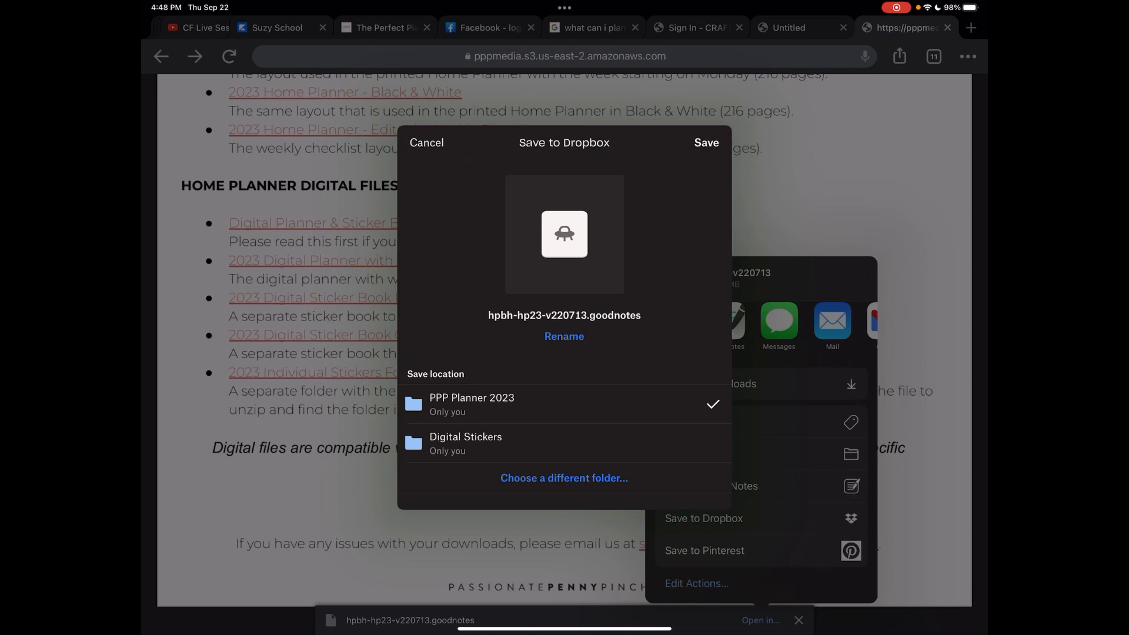
{"action": "left_click", "coordinate": [564, 336]}
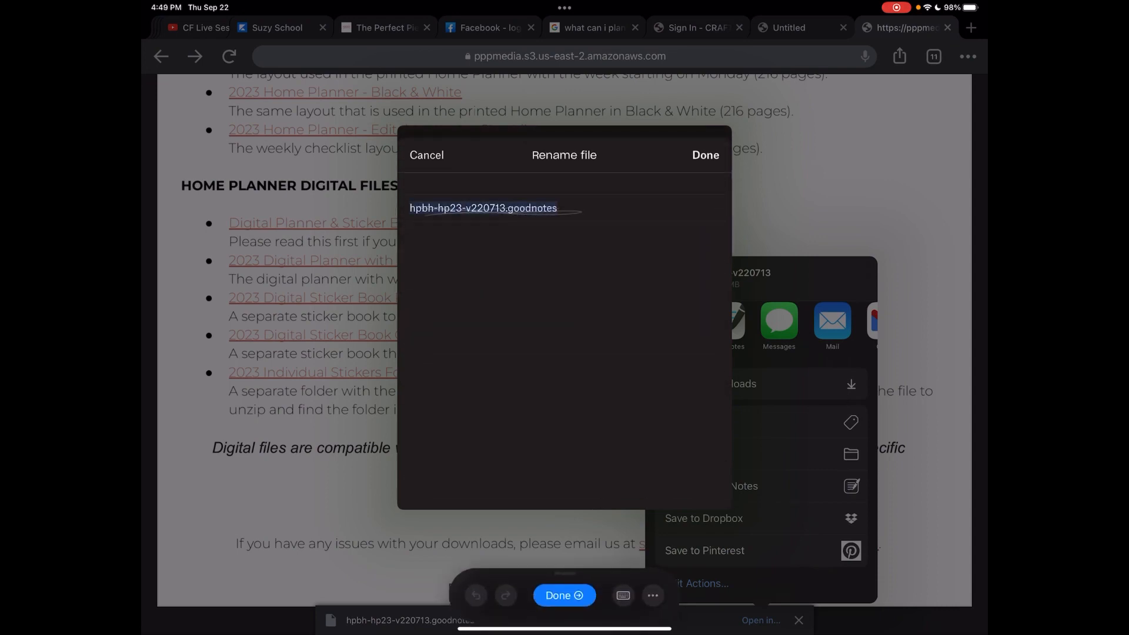
{"action": "double_click", "coordinate": [482, 208]}
{"action": "type", "text": "test"}
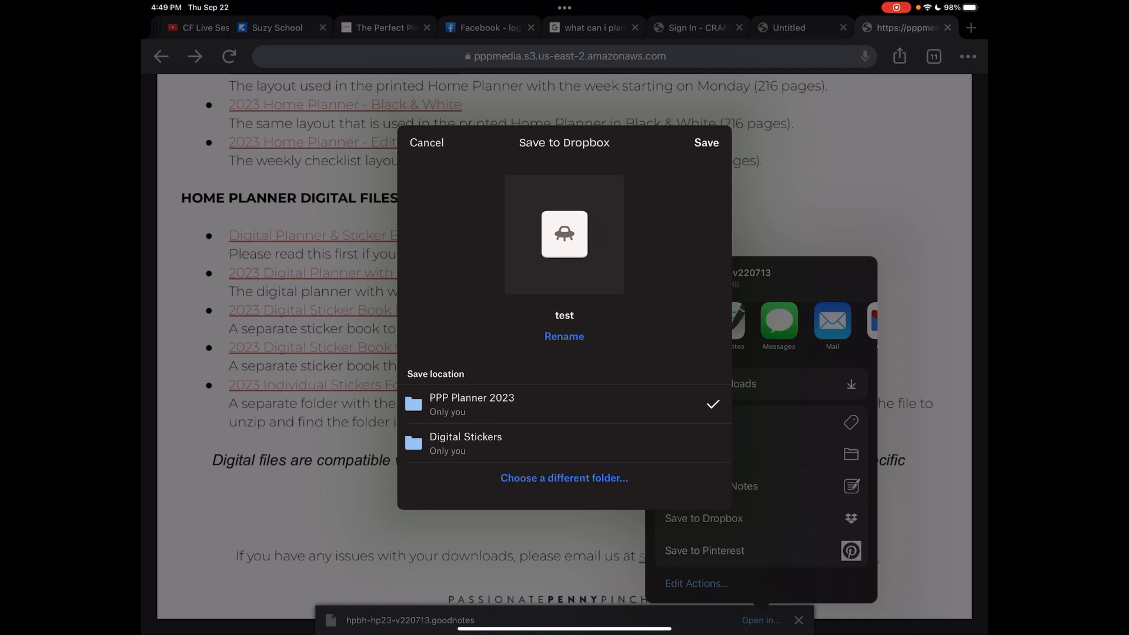
{"action": "left_click", "coordinate": [706, 143]}
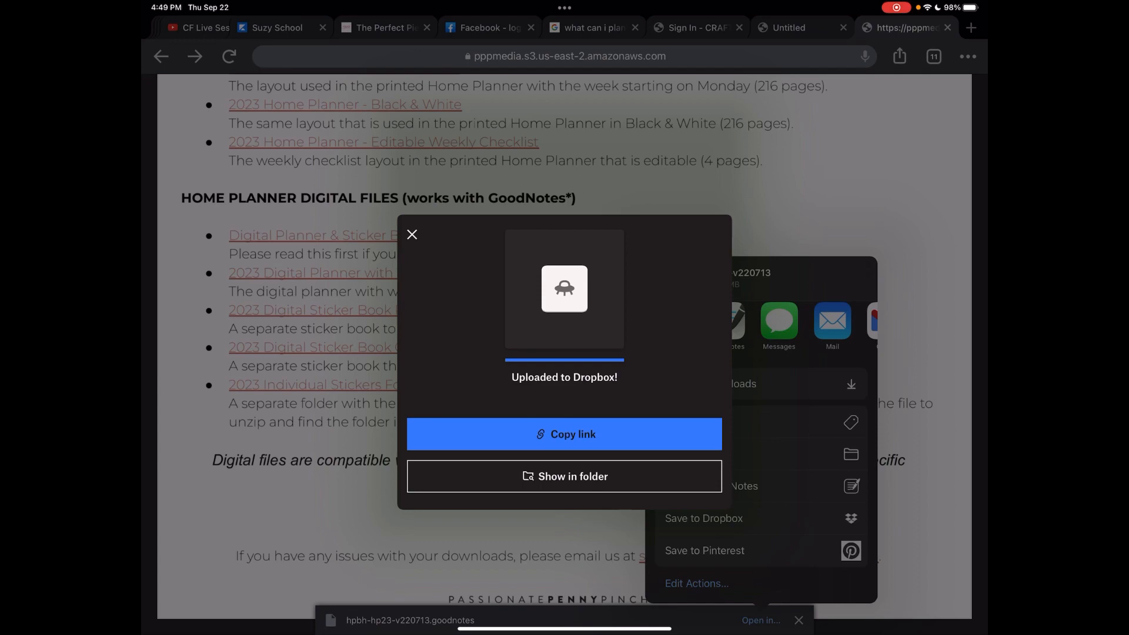
Step: Dismiss the Uploaded to Dropbox panel to return to the download links
{"action": "left_click", "coordinate": [565, 477]}
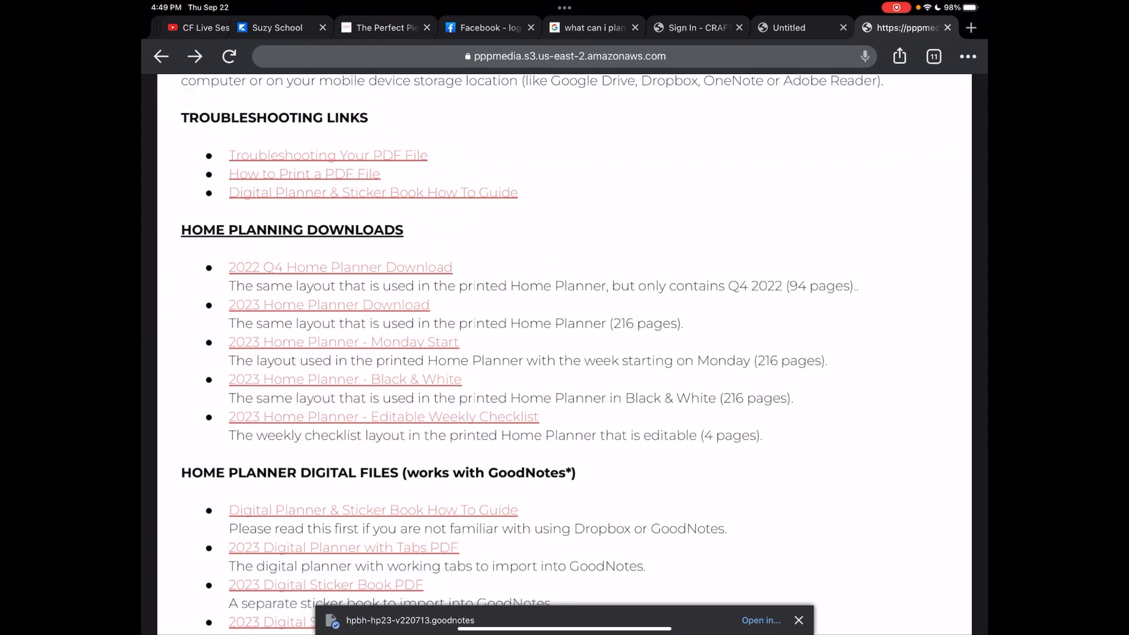
Step: Swipe up from the bottom edge to return to the Home Screen
{"action": "scroll", "scroll_direction": "down", "scroll_amount": 3}
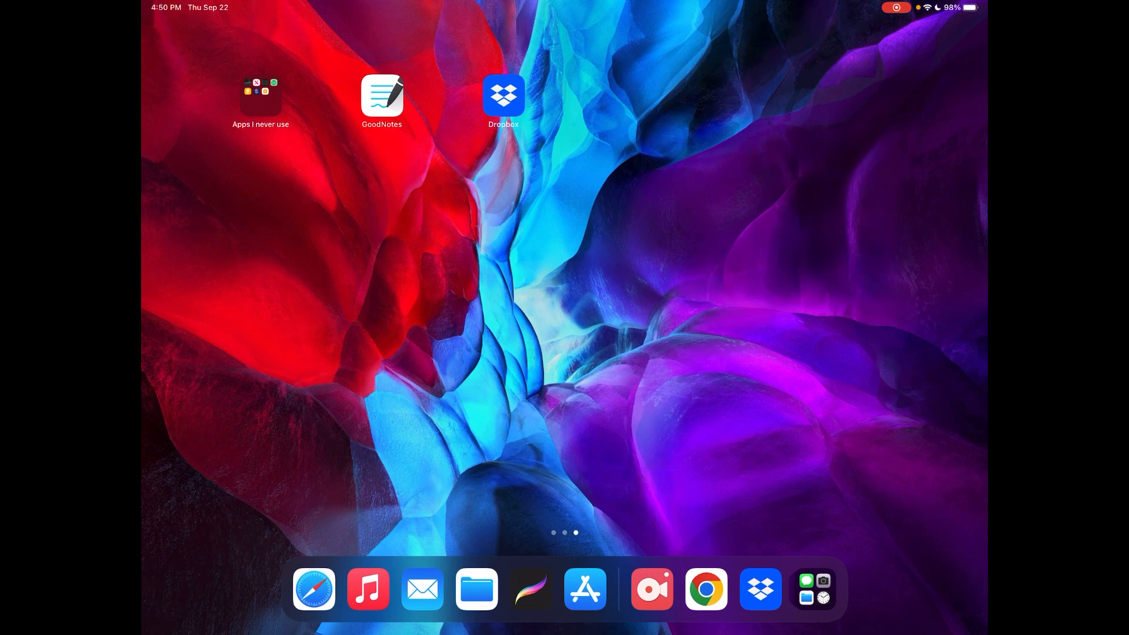
Step: Launch GoodNotes and move the older hpbf-hp23-v220713 document to the trash
{"action": "left_click", "coordinate": [381, 96]}
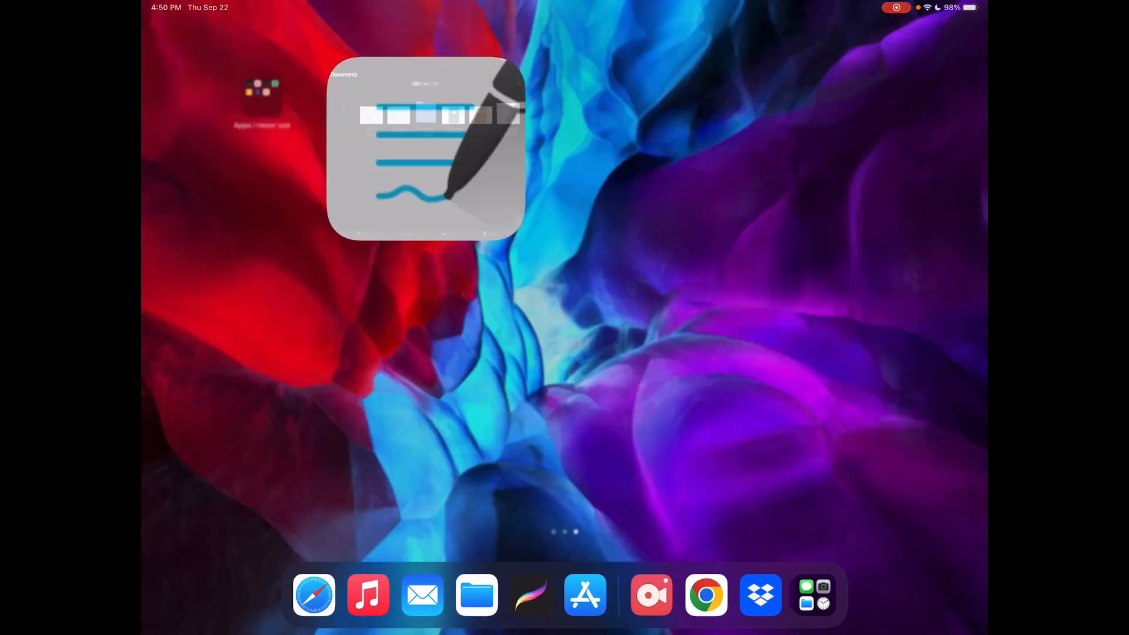
{"action": "left_click", "coordinate": [427, 151]}
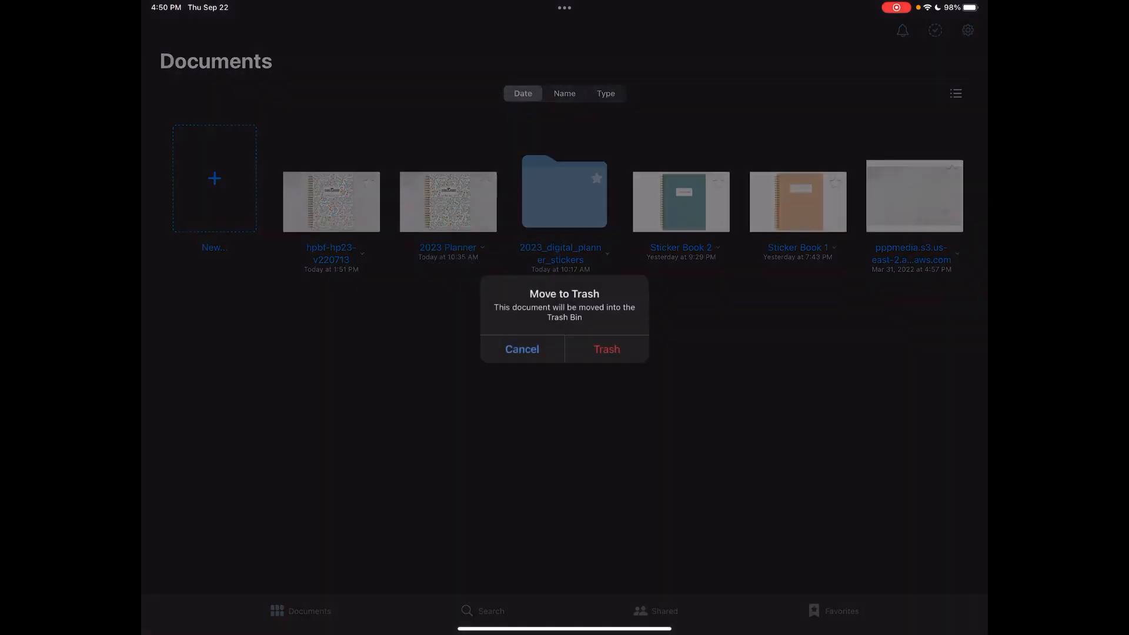
{"action": "left_click", "coordinate": [607, 349]}
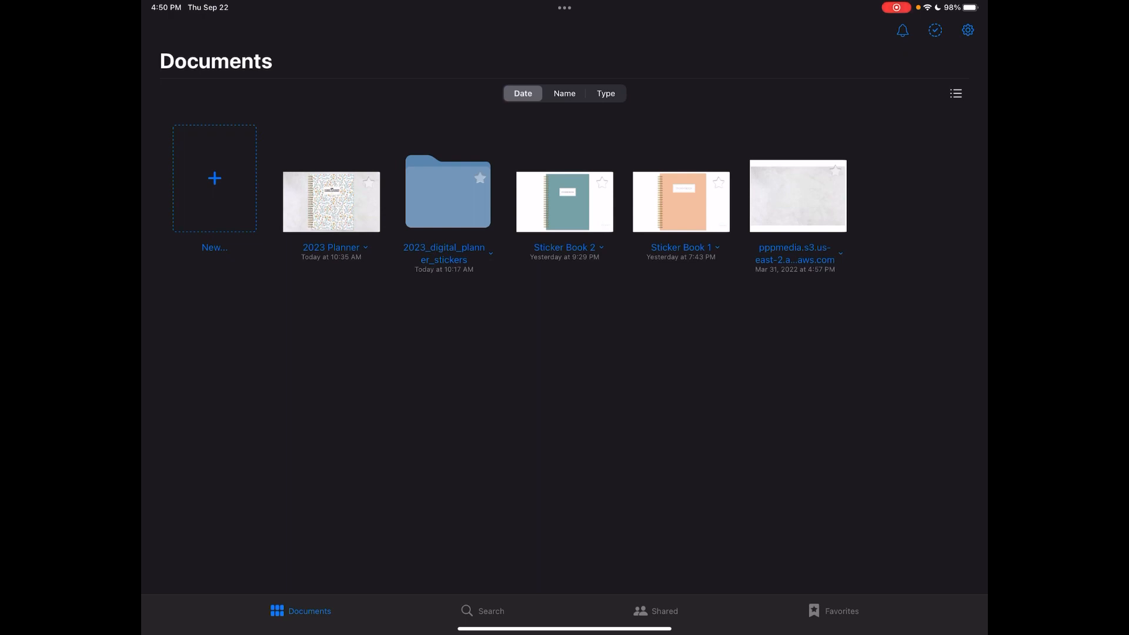
Step: Import hpbf-hp23-v220713 from Dropbox's PPP Planner 2023 folder via New > Import
{"action": "left_click", "coordinate": [214, 179]}
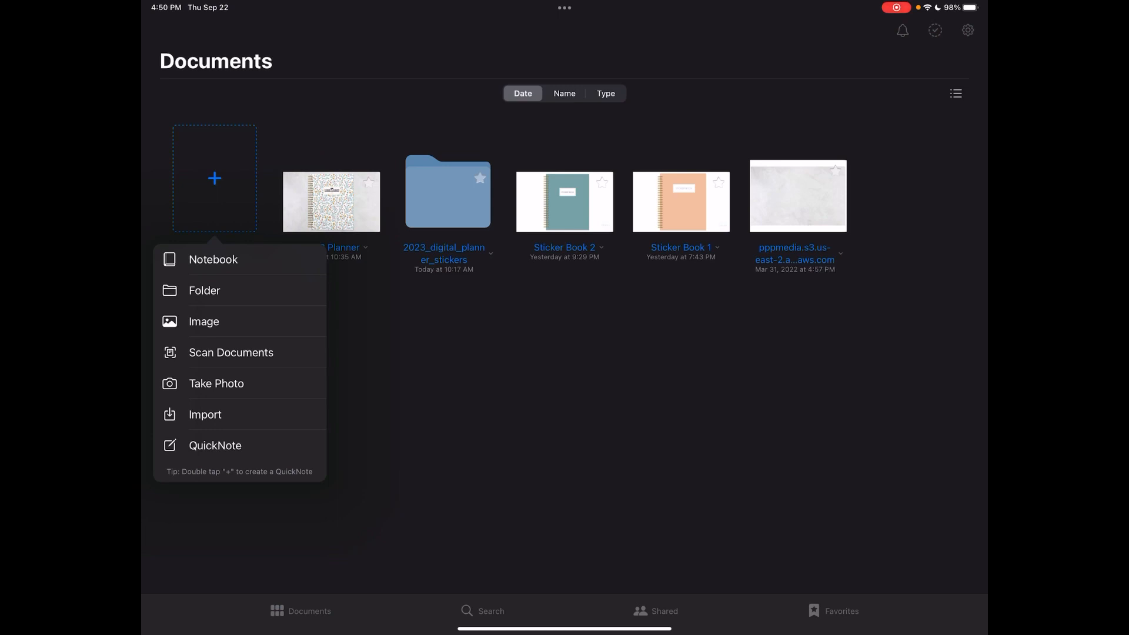
{"action": "left_click", "coordinate": [204, 414]}
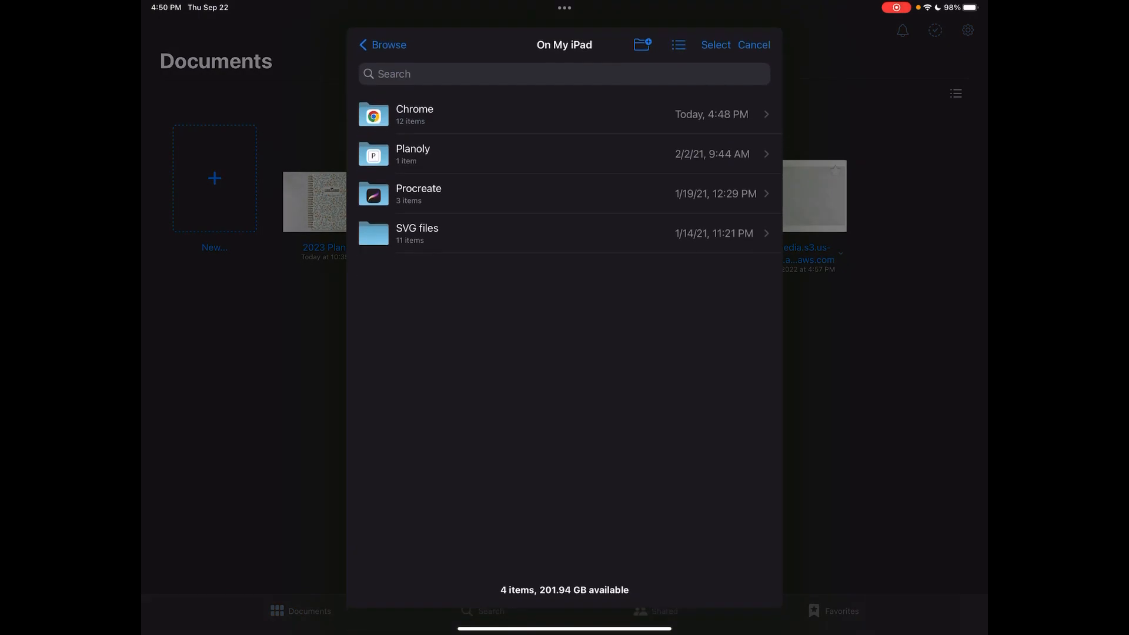
{"action": "left_click", "coordinate": [381, 45]}
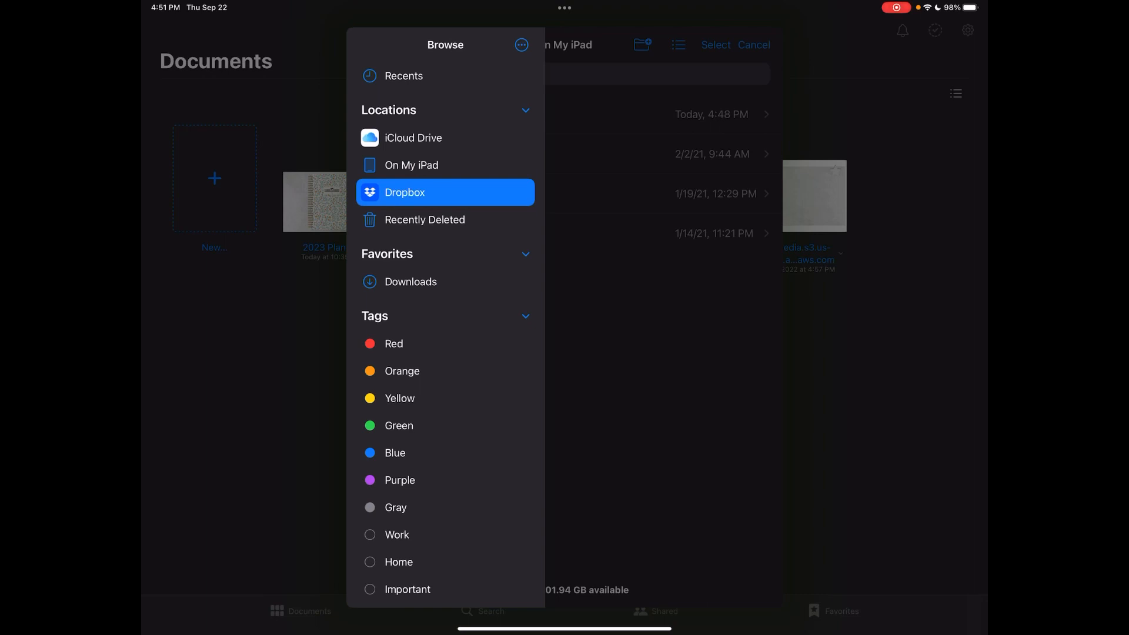
{"action": "left_click", "coordinate": [406, 193]}
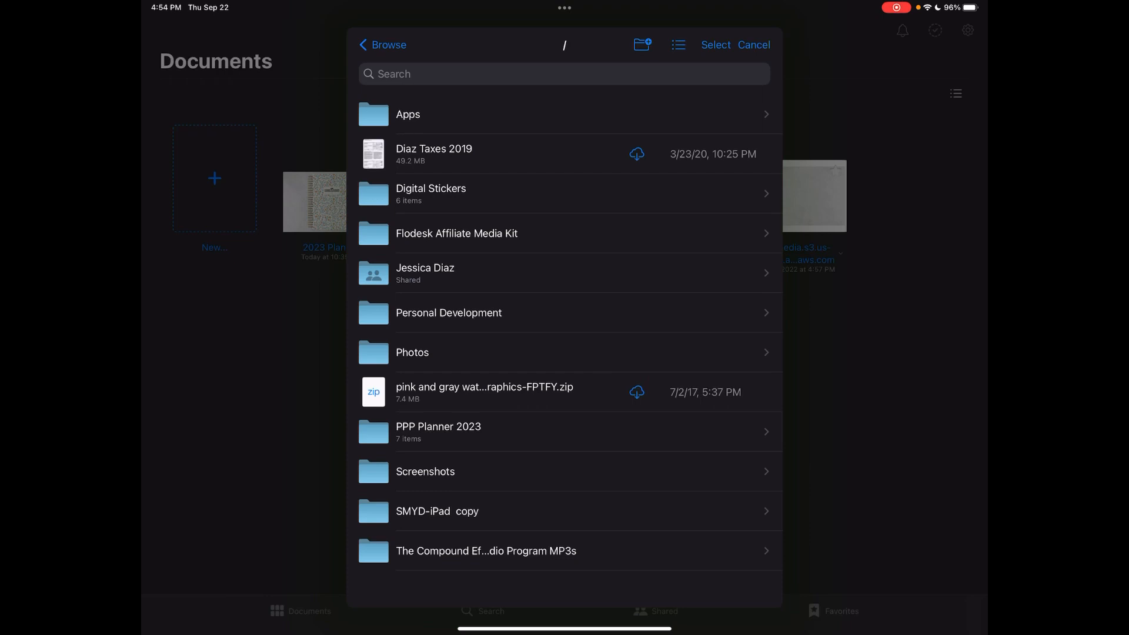
{"action": "left_click", "coordinate": [438, 431]}
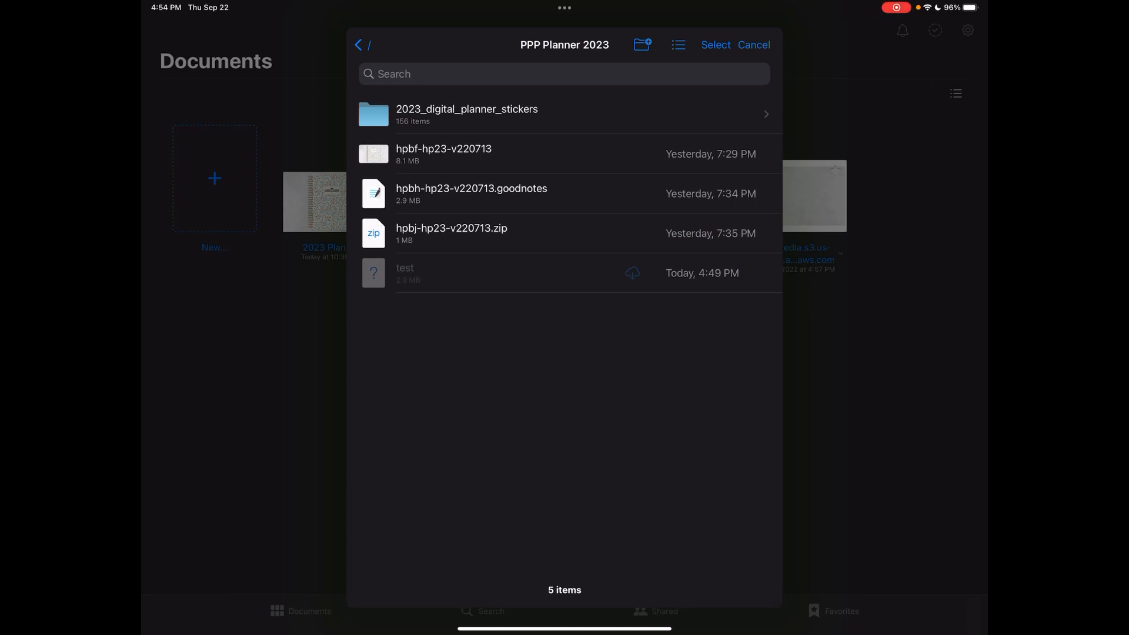
{"action": "left_click", "coordinate": [754, 45]}
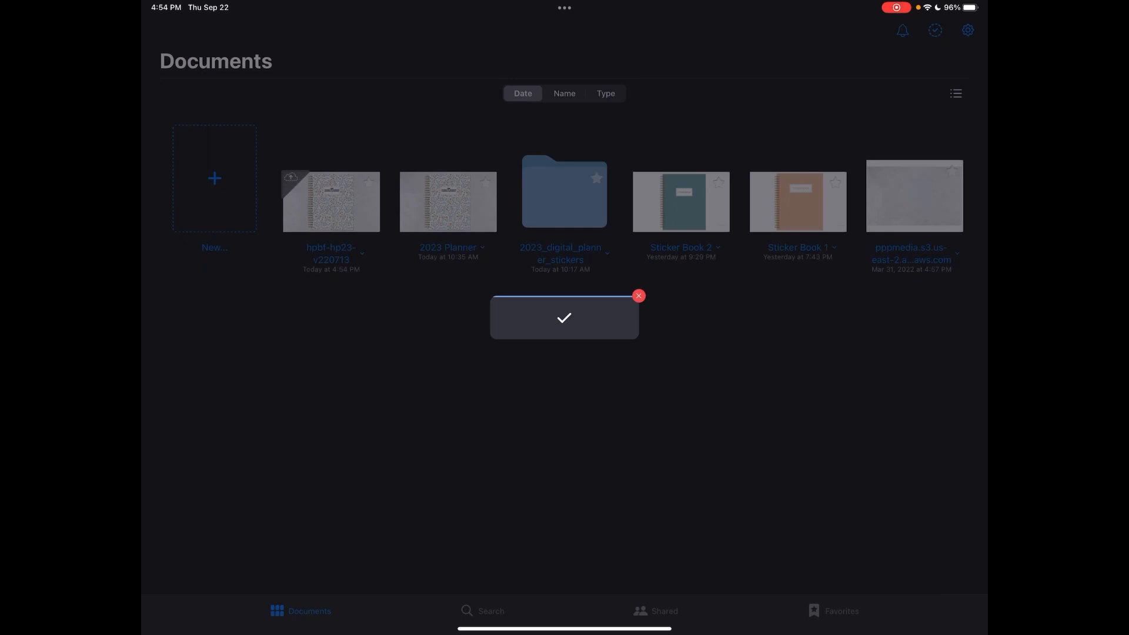
Step: Open the imported planner and follow its Checklists, Checklist 3 and 4 links, then the home link to the cover
{"action": "left_click", "coordinate": [330, 203]}
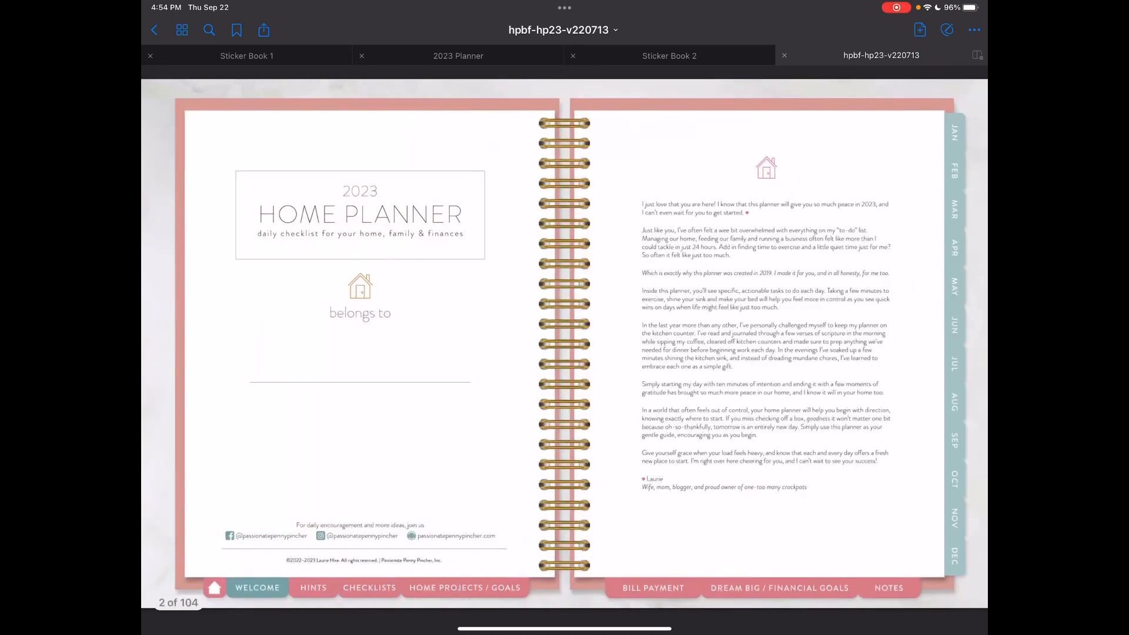
{"action": "left_click", "coordinate": [368, 588]}
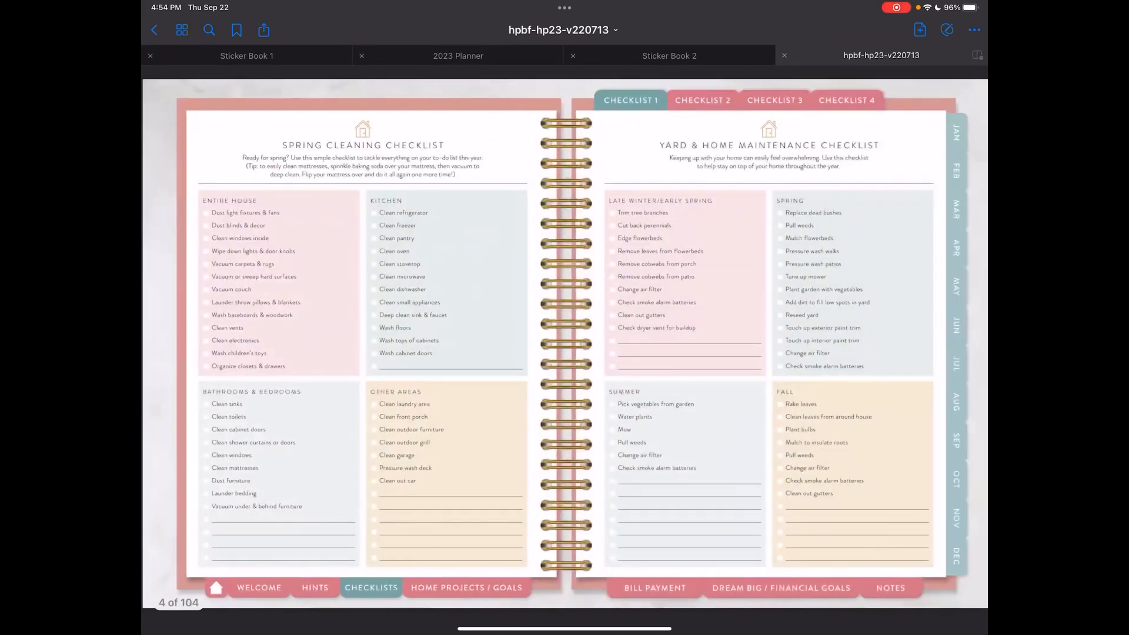
{"action": "left_click", "coordinate": [774, 100]}
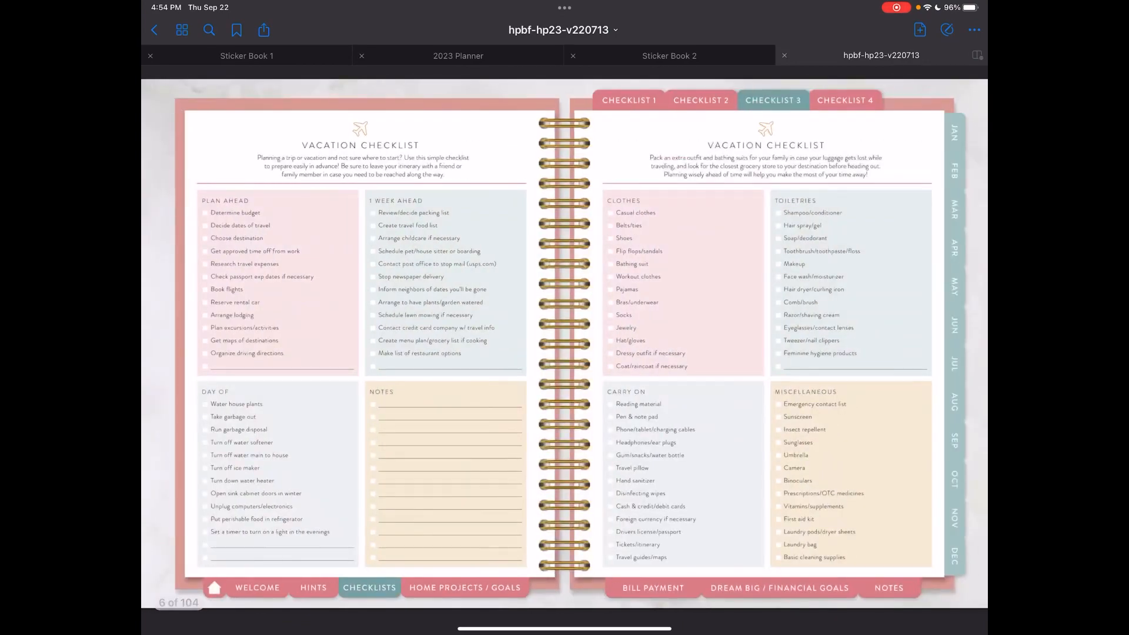
{"action": "left_click", "coordinate": [847, 100]}
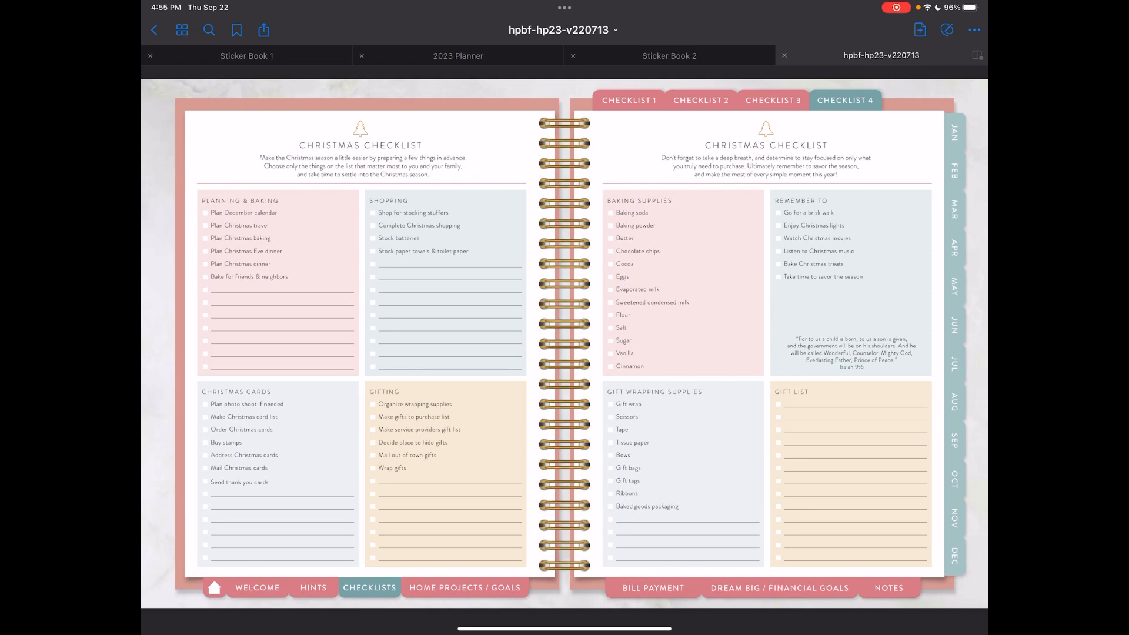
{"action": "left_click", "coordinate": [701, 100]}
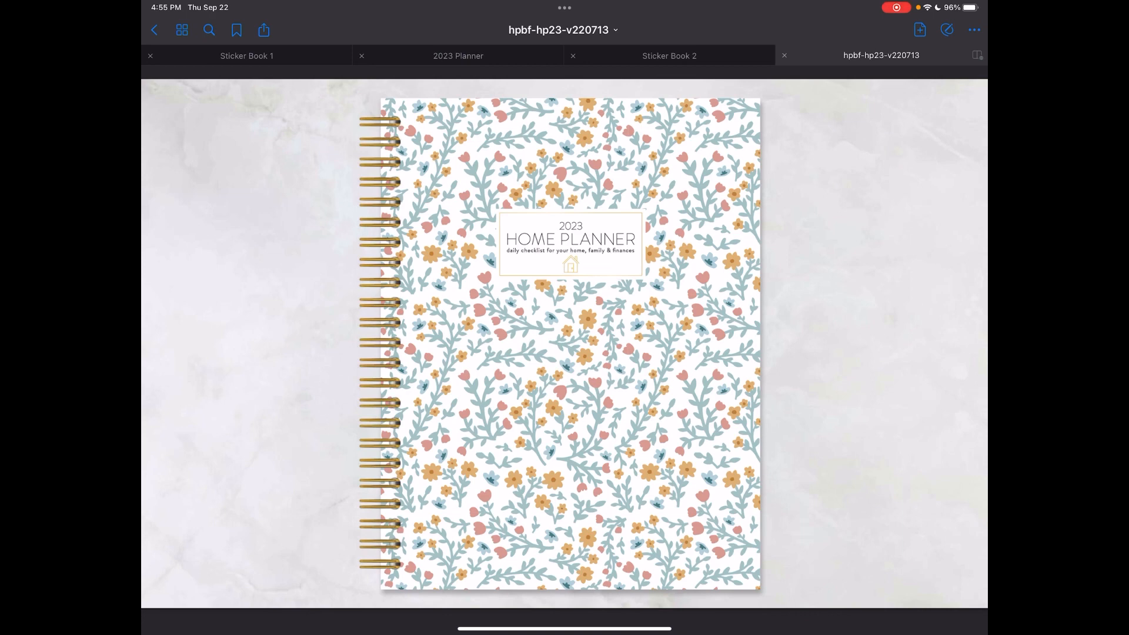
Step: From the documents library, import the hpbh .goodnotes sticker book file from the PPP Planner 2023 folder
{"action": "left_click", "coordinate": [181, 30]}
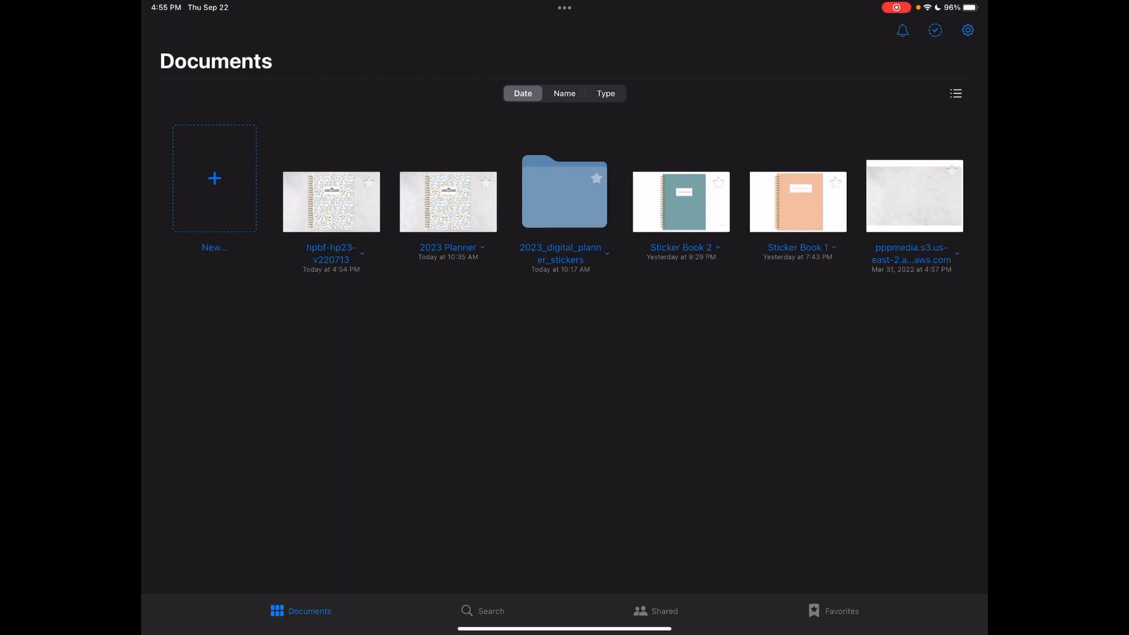
{"action": "left_click", "coordinate": [214, 179]}
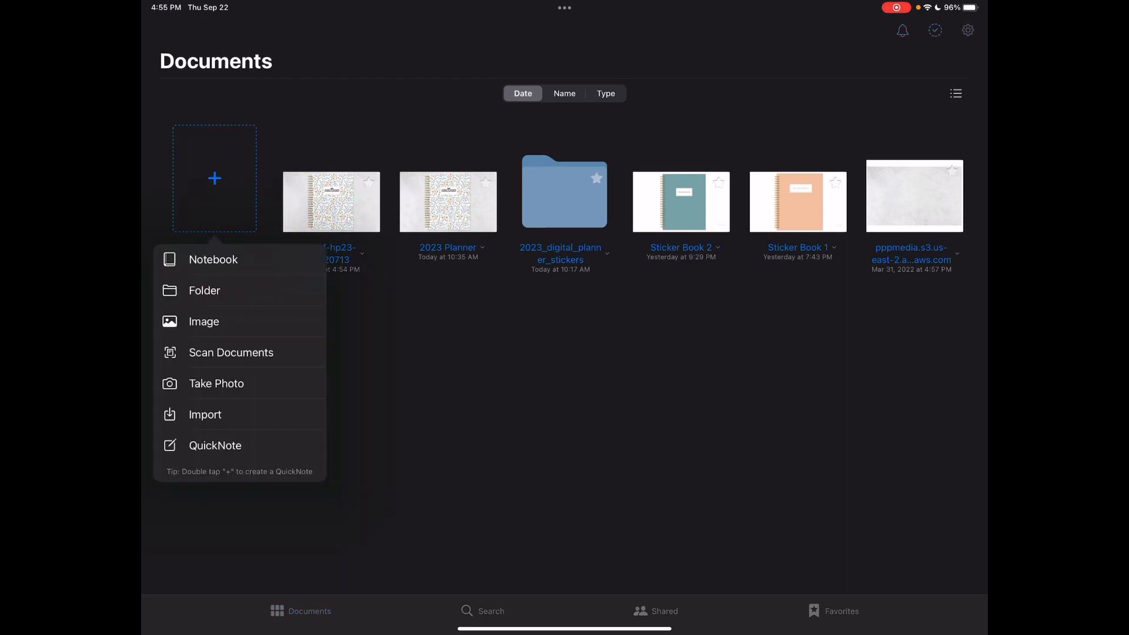
{"action": "left_click", "coordinate": [205, 414]}
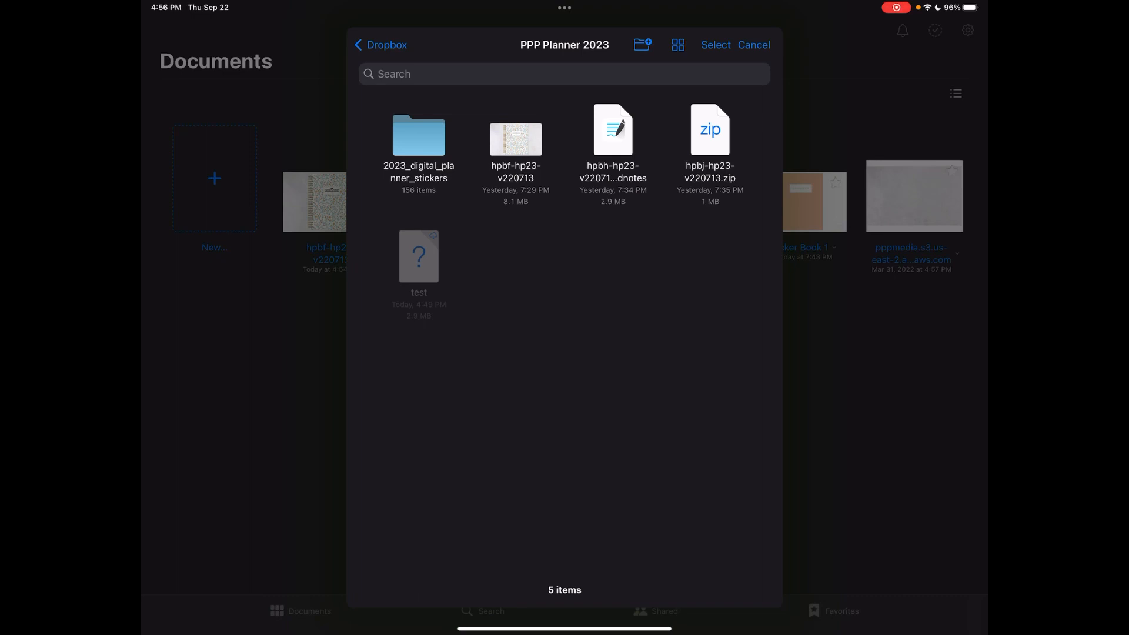
{"action": "left_click", "coordinate": [611, 129]}
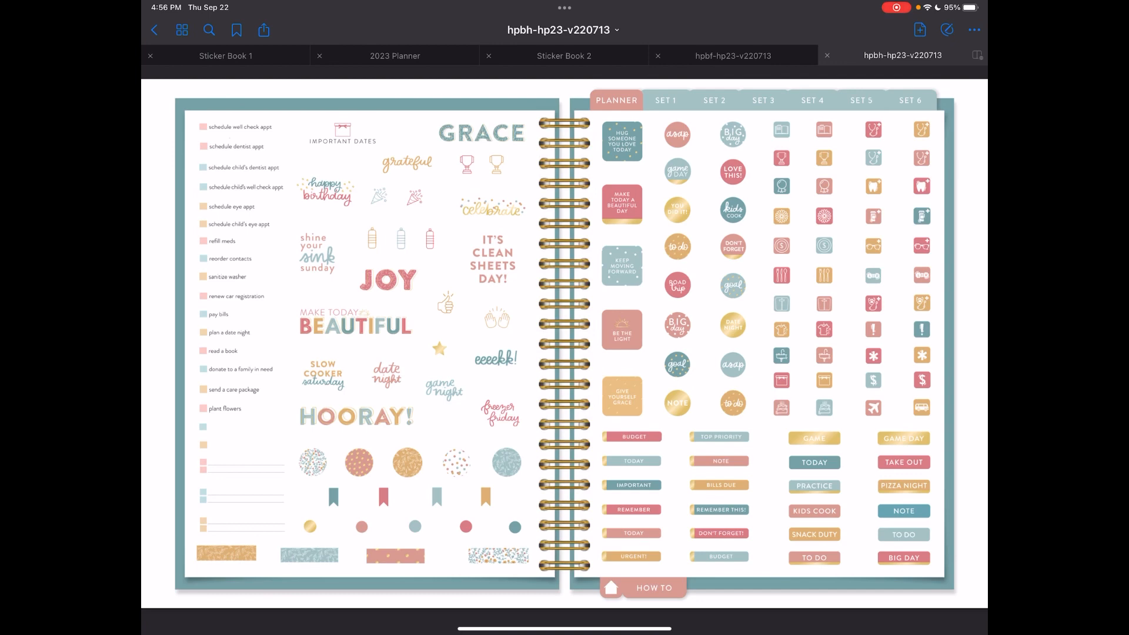
Step: Test the sticker book's Set 2, Set 3 and How To links, then return to its cover page
{"action": "left_click", "coordinate": [716, 100]}
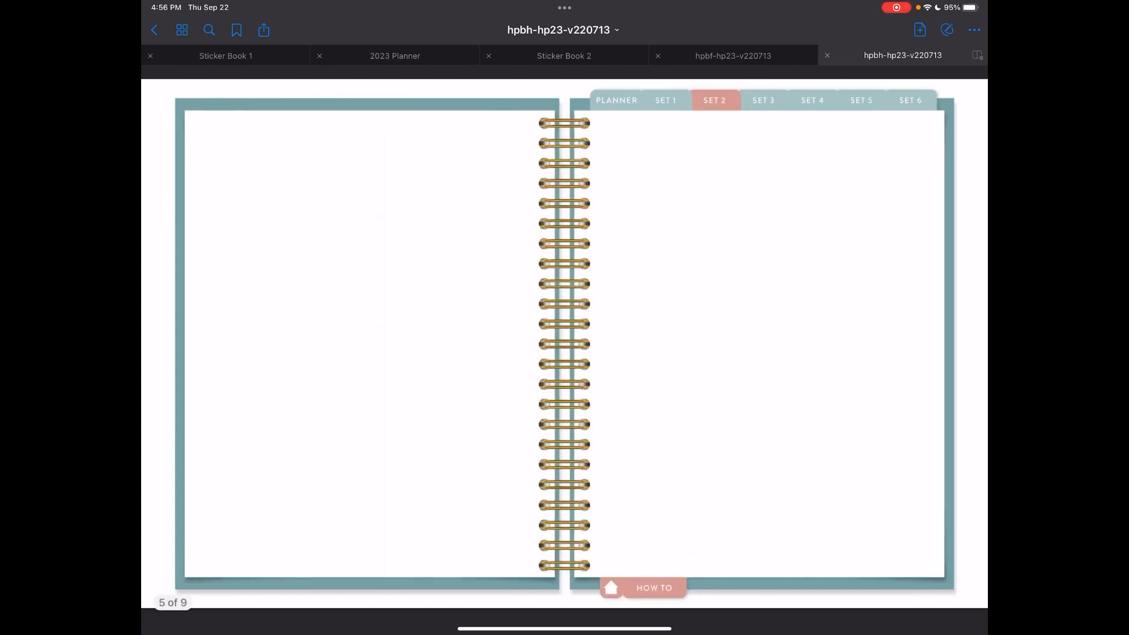
{"action": "left_click", "coordinate": [763, 100]}
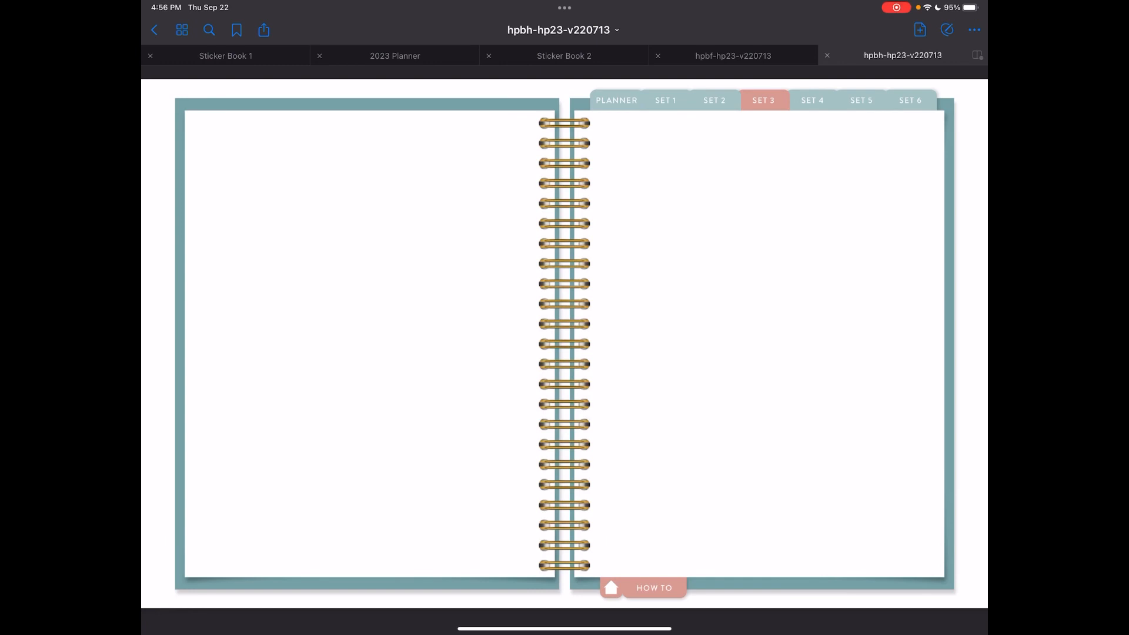
{"action": "left_click", "coordinate": [653, 587]}
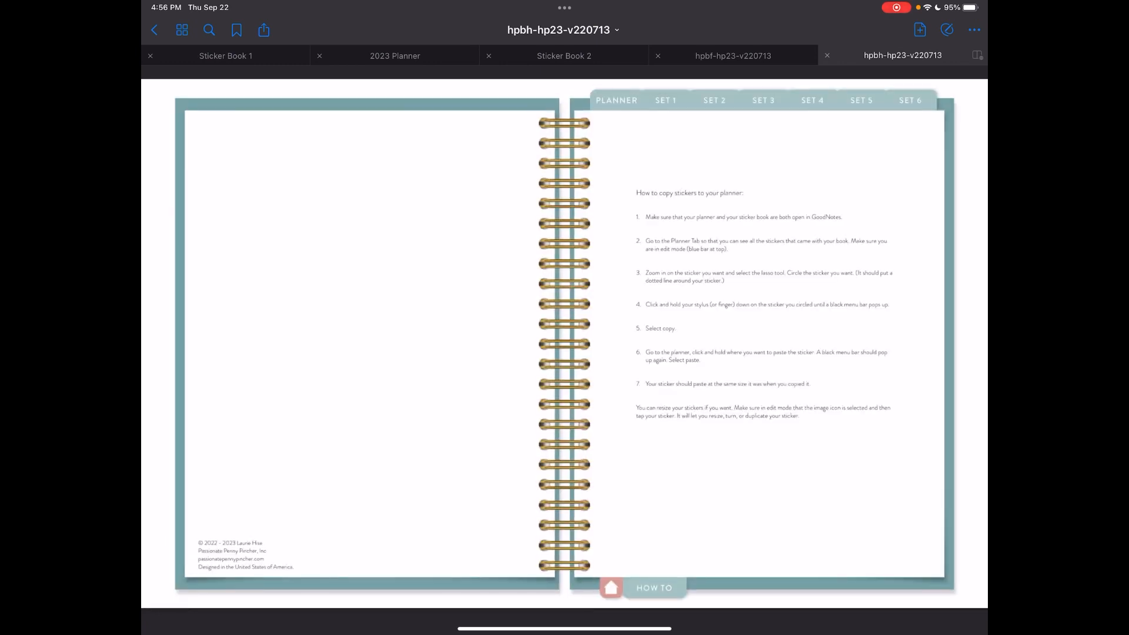
{"action": "left_click", "coordinate": [861, 100]}
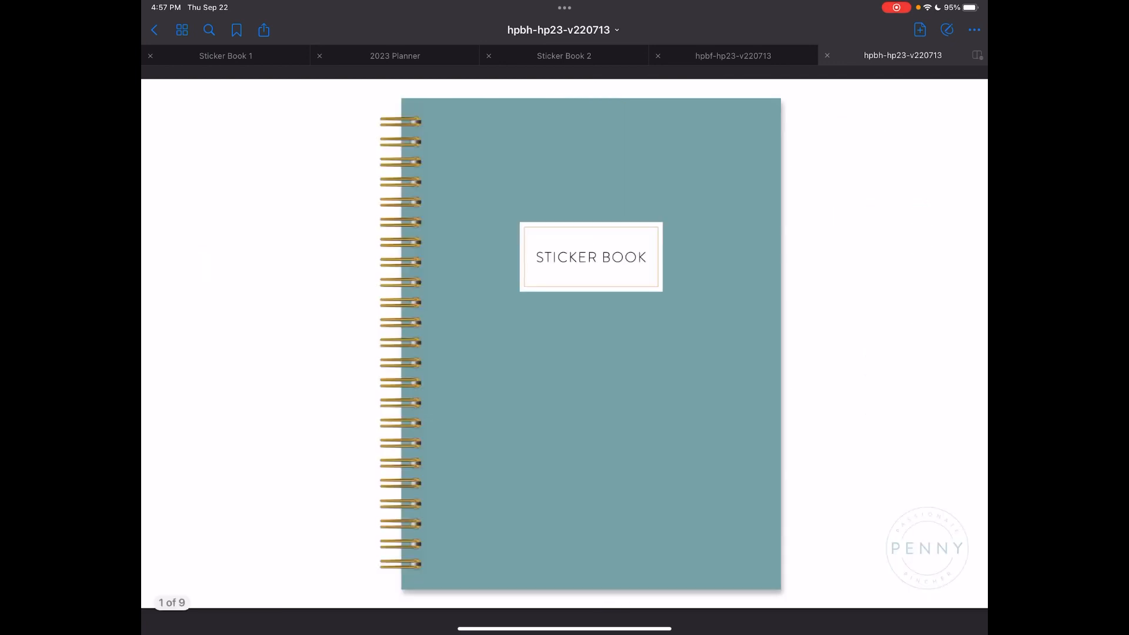
Step: In the hpbf planner tab, verify the JAN budget, Home Projects / Goals and Helpful Hints links
{"action": "left_click", "coordinate": [734, 54]}
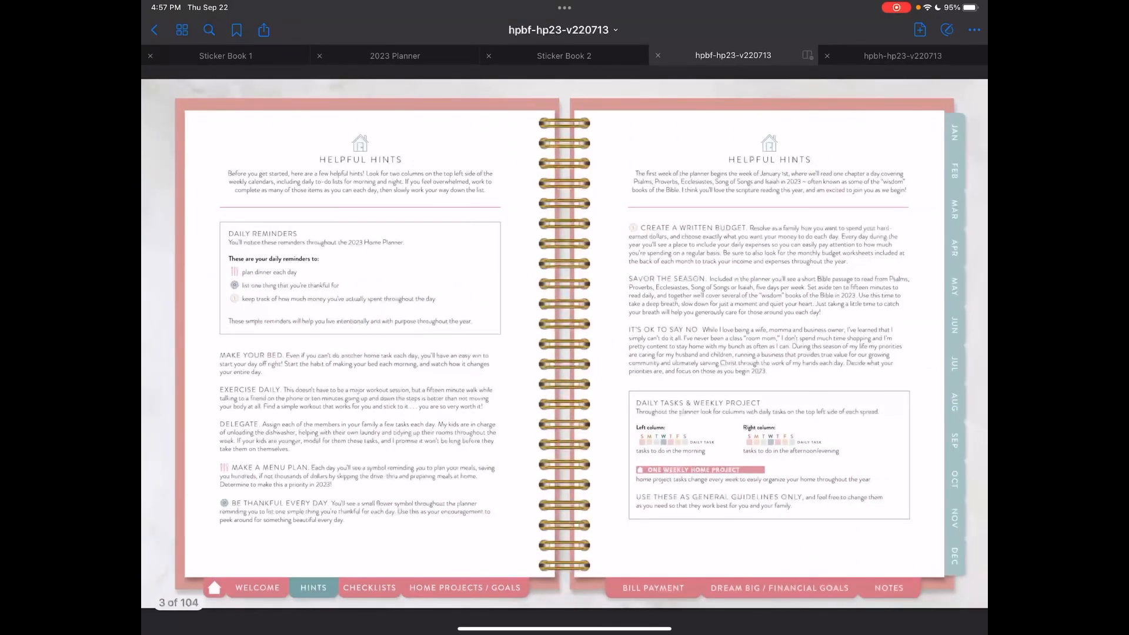
{"action": "left_click", "coordinate": [369, 589]}
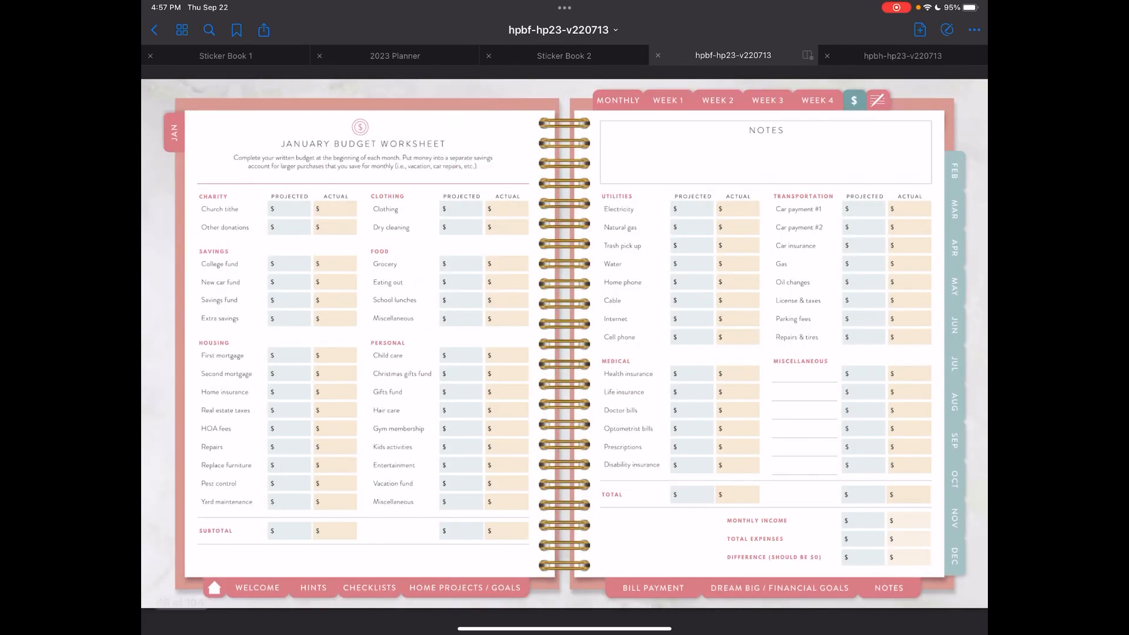
{"action": "left_click", "coordinate": [463, 588]}
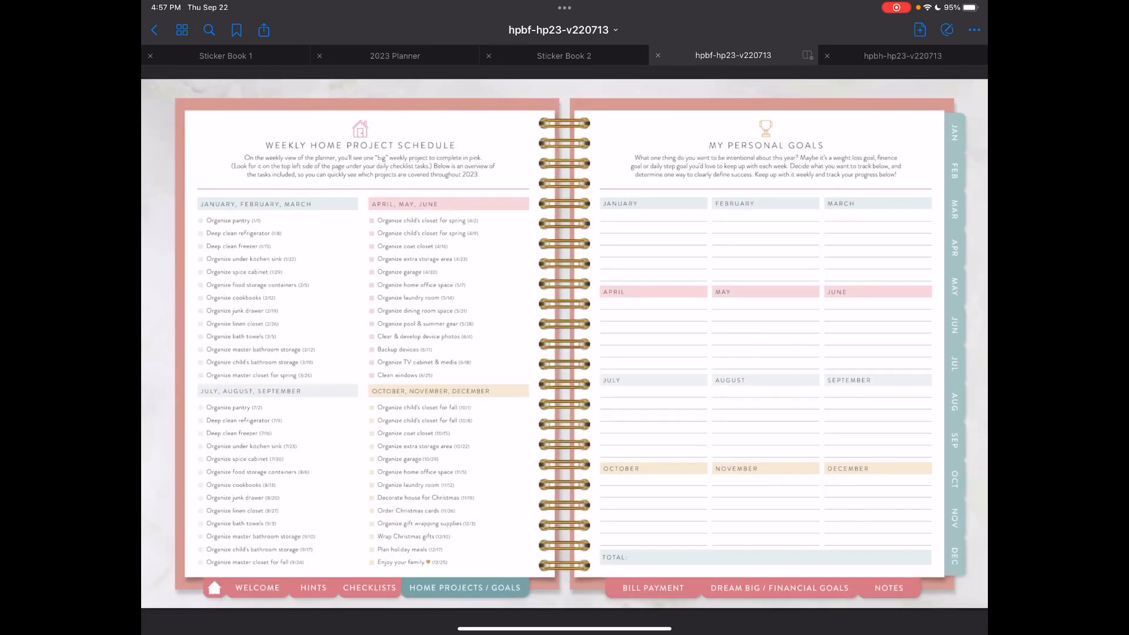
{"action": "left_click", "coordinate": [313, 589]}
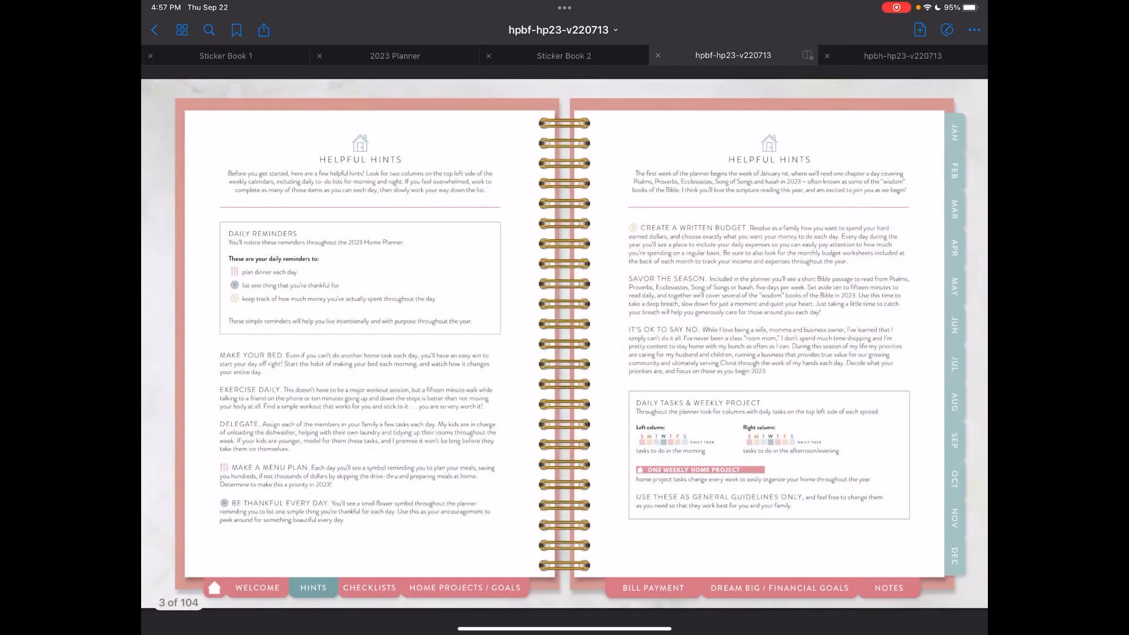